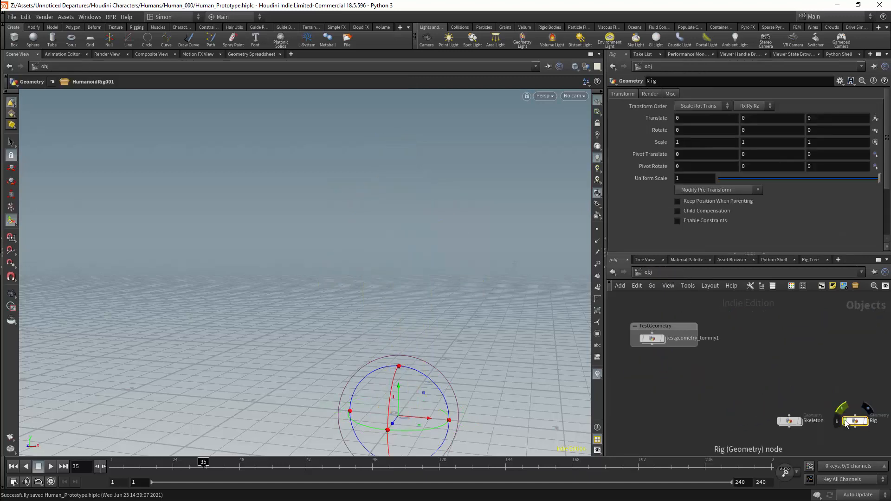
Select the Skeleton object and dive into its joint node network
click(789, 421)
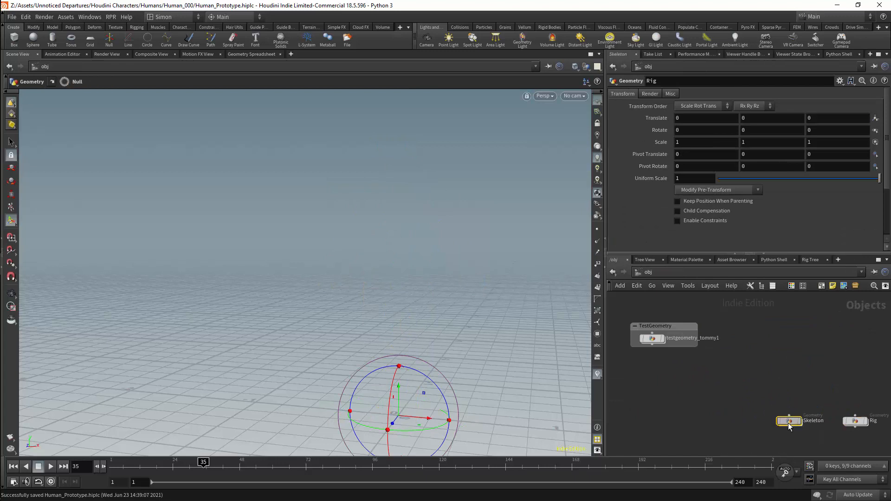
double_click(789, 421)
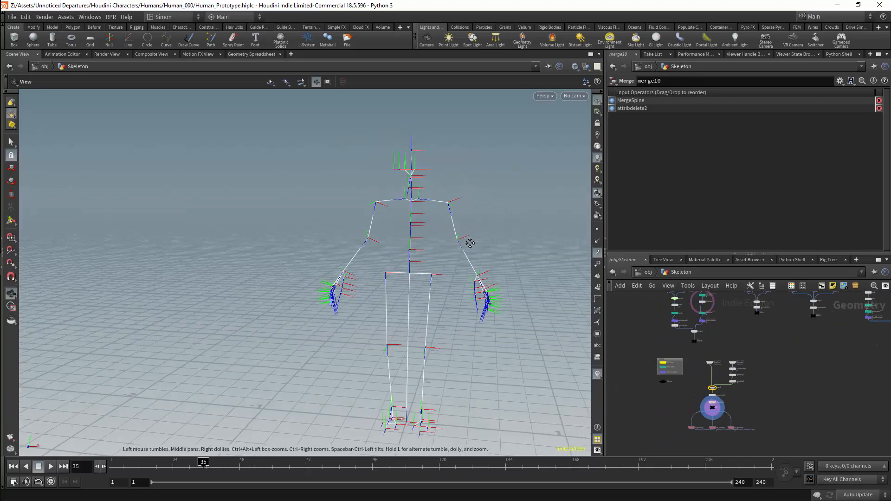
Orbit the viewport to view the humanoid skeleton from another angle
drag(469, 243, 404, 222)
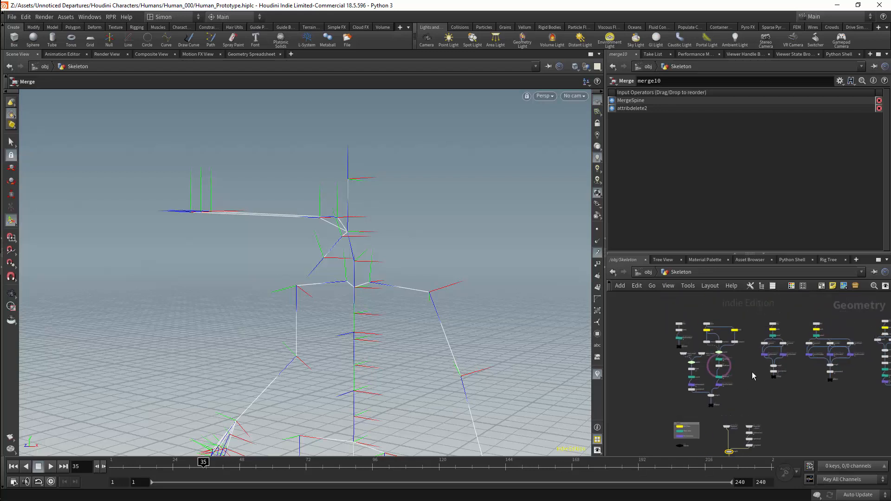
mouse_move(752, 371)
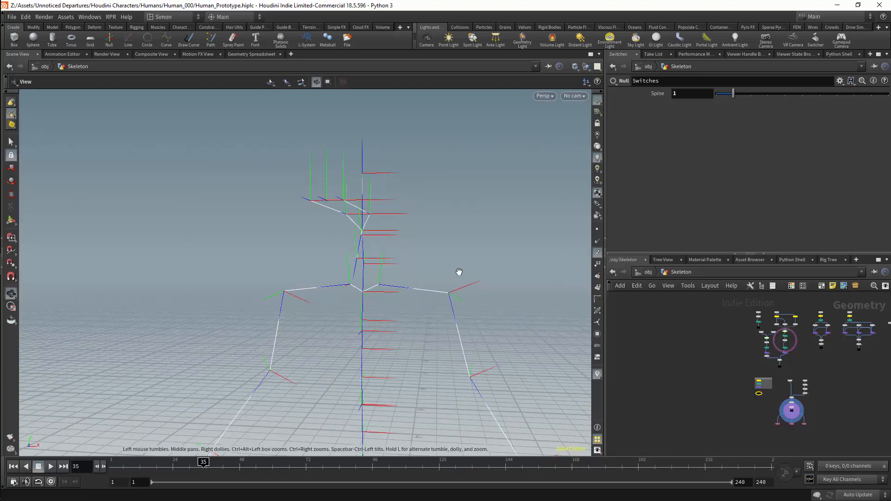
Orbit around the skeleton and raise the Switches null's Spine value from 1 to 2
drag(459, 272, 438, 217)
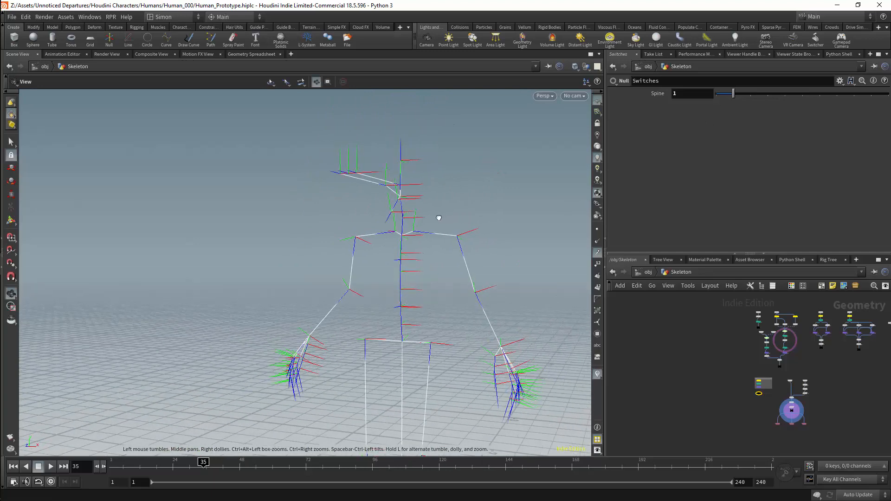
drag(734, 94, 715, 93)
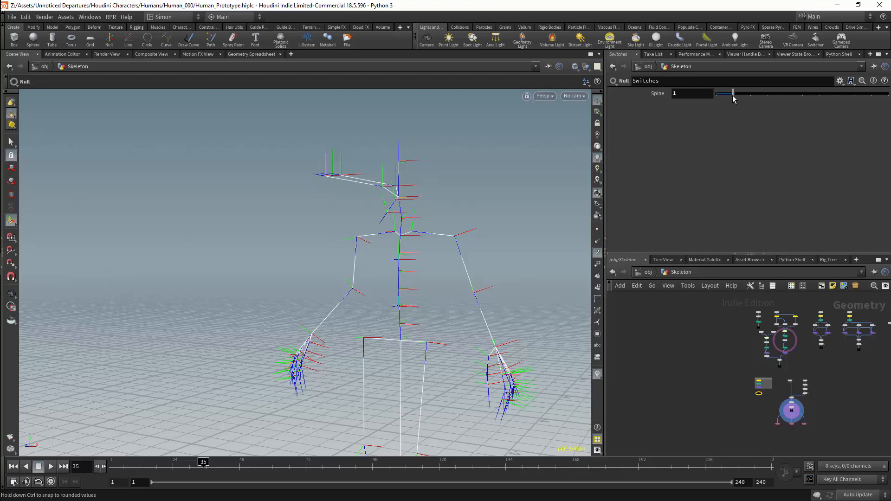
drag(723, 93, 750, 93)
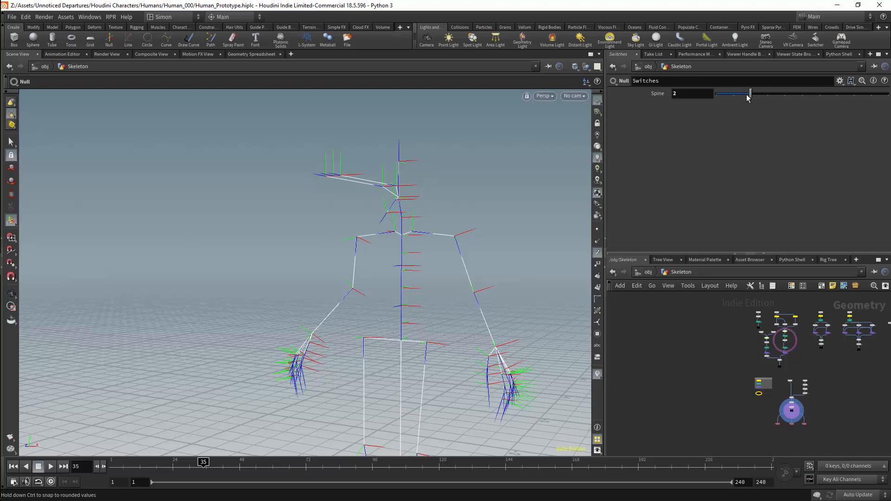
mouse_move(404, 316)
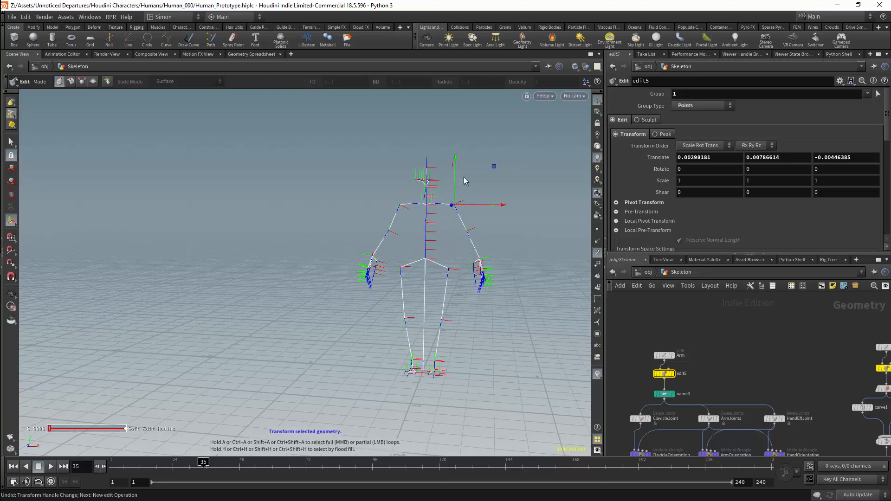
mouse_move(523, 241)
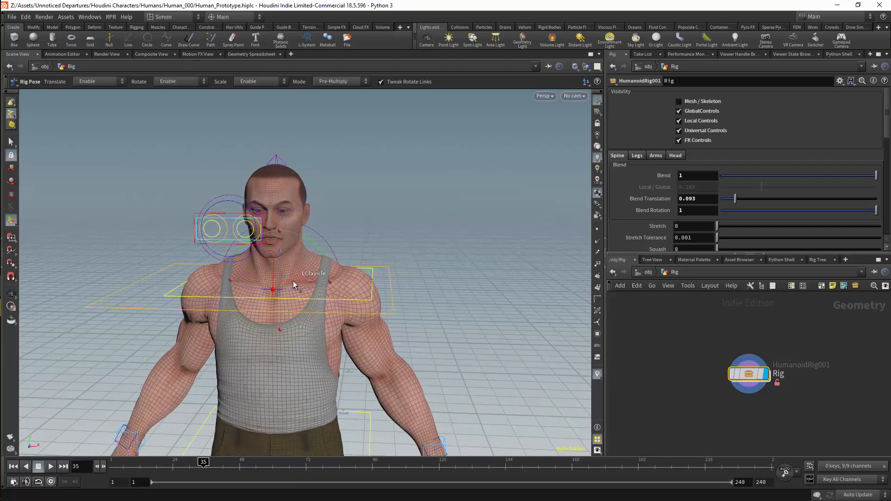
Orbit around the character's head and hide the mesh to show the skeleton
drag(273, 287, 311, 279)
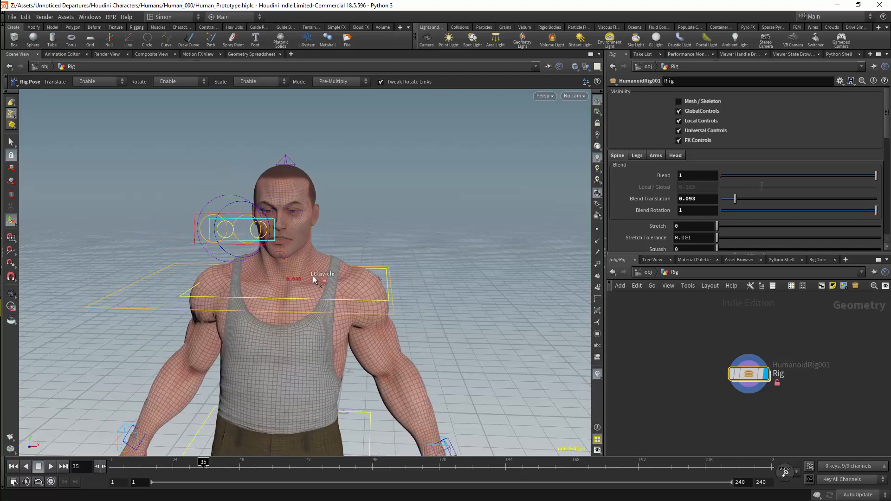
click(678, 101)
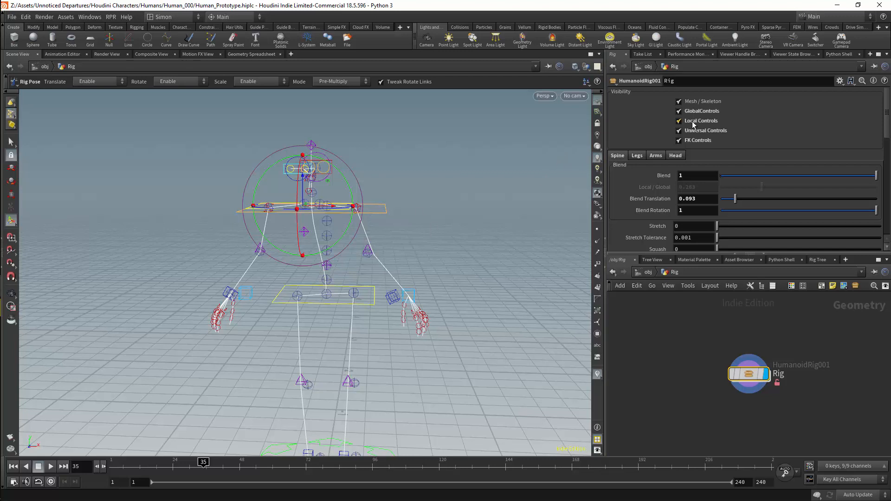
Toggle HumanoidRig001's control visibility to hide the global and FK controls
click(679, 120)
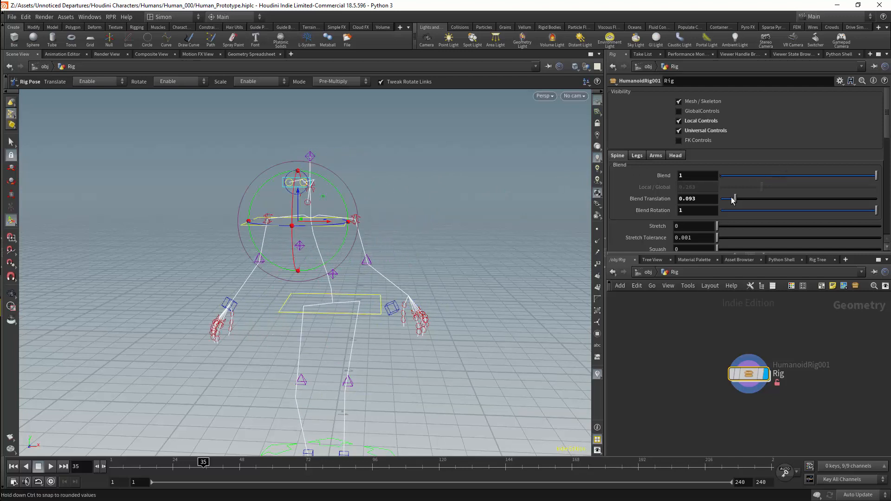
Adjust the spine Blend Translation and Local/Global blend (about 0.85), then pose the upper spine control
drag(733, 198, 721, 198)
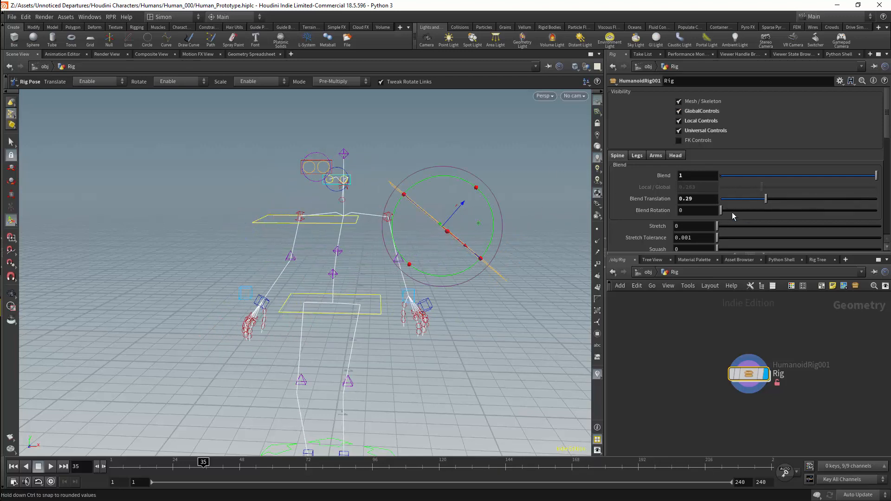
drag(720, 211, 876, 210)
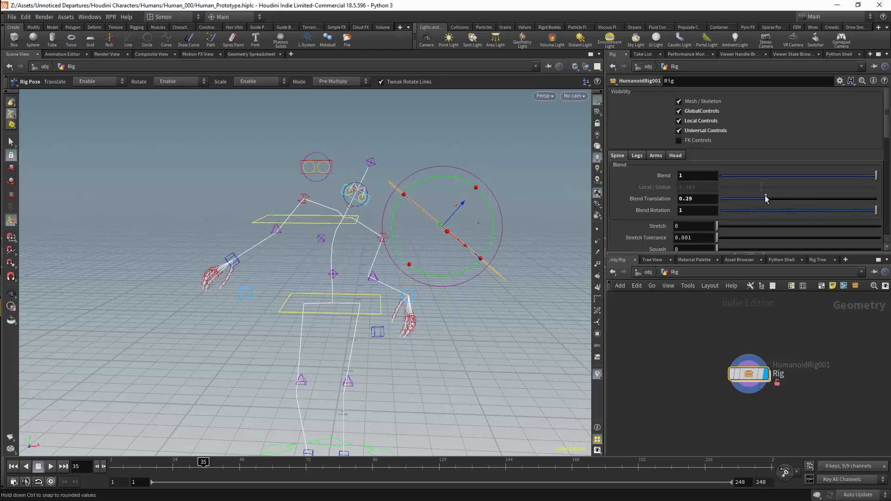
drag(766, 199, 739, 198)
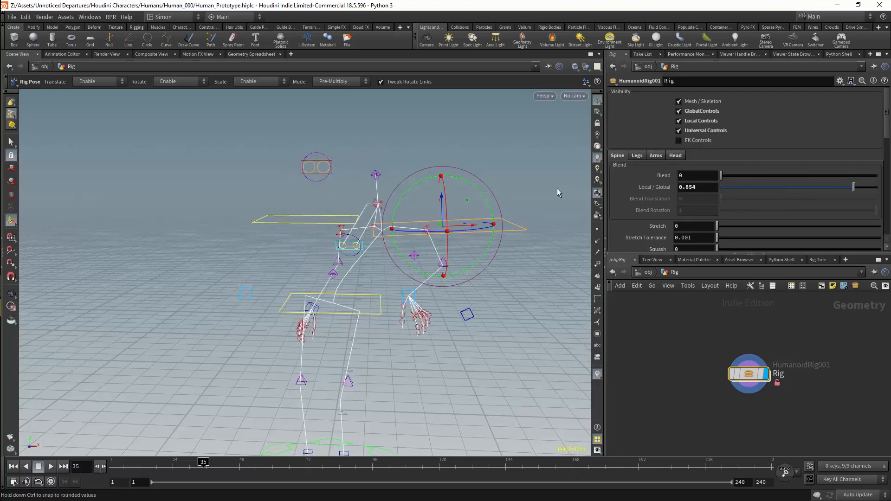
drag(559, 192, 474, 187)
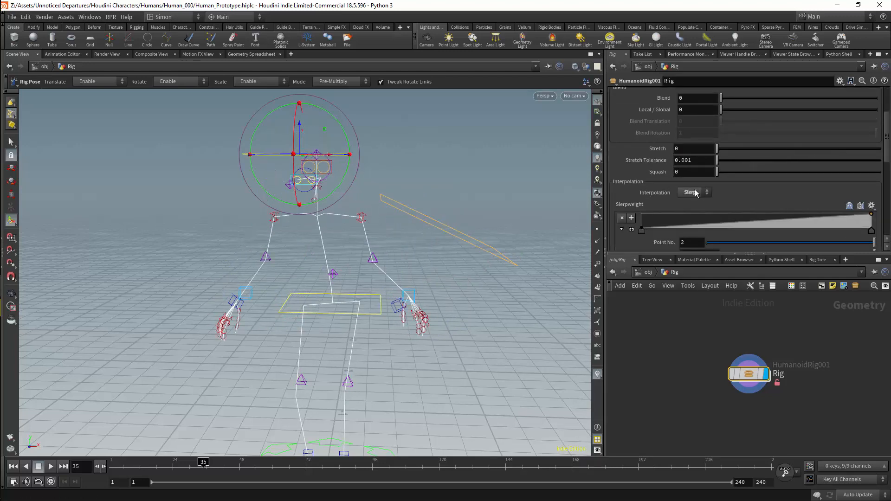
Switch the spine interpolation mode between Slerp and Lerp
click(692, 192)
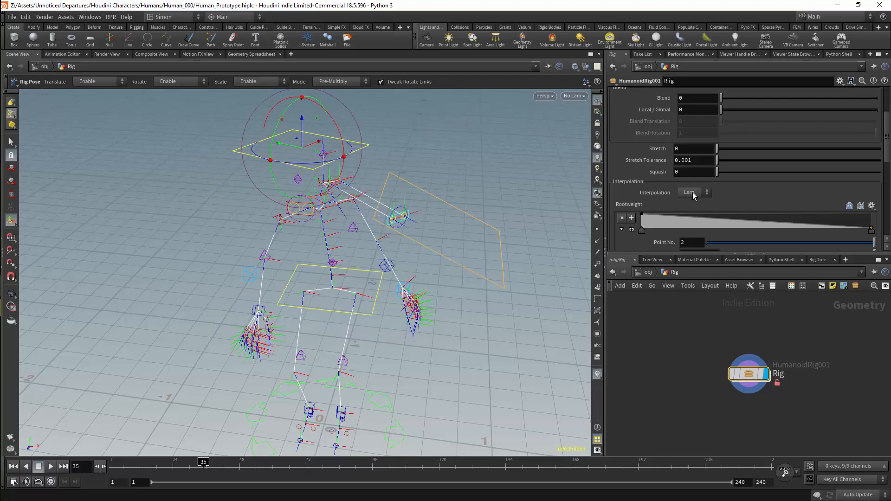
click(693, 192)
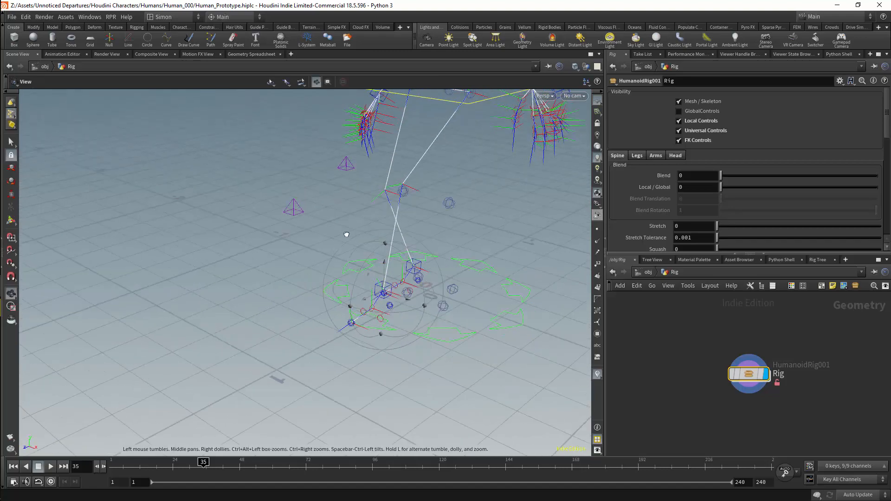
Orbit to the feet, set the left leg Blend to 1, and move the left foot control
drag(346, 233, 380, 292)
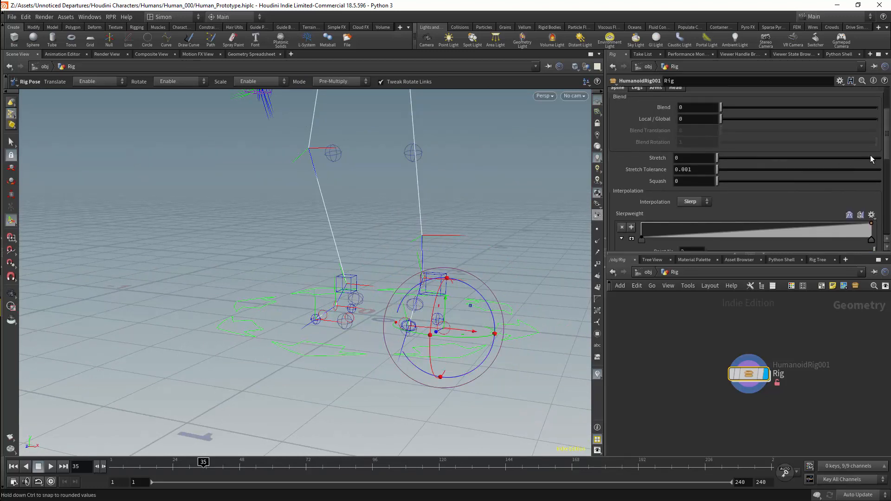
click(636, 142)
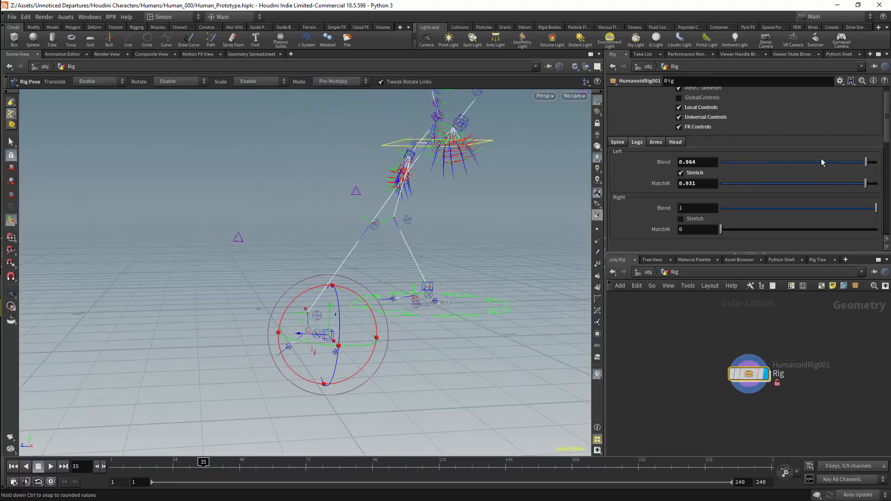
drag(813, 162, 875, 162)
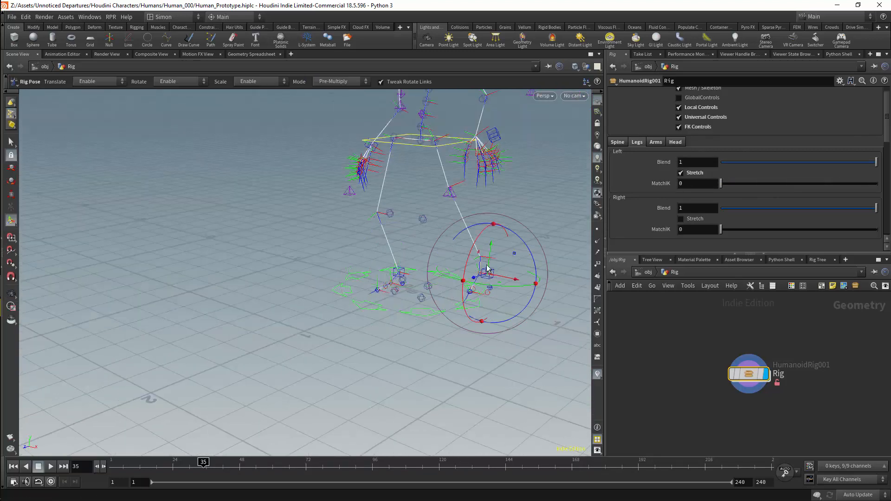
drag(875, 162, 790, 162)
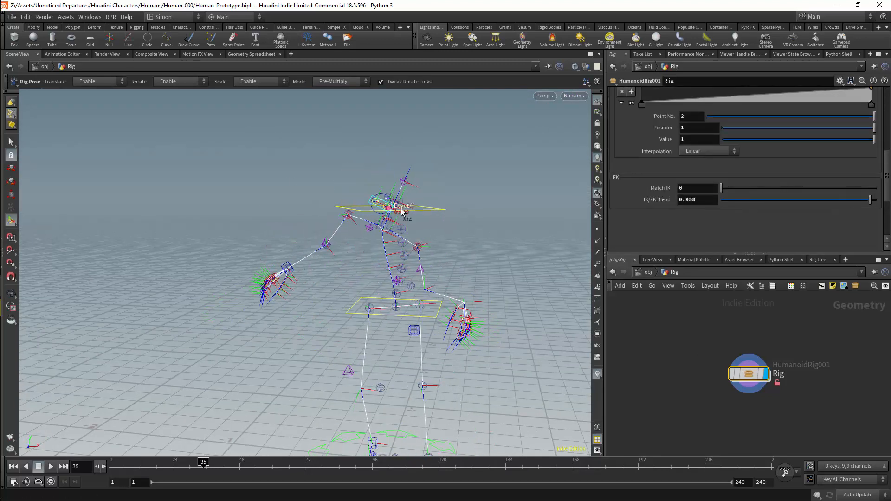
Pose the left arm controls with Local/Global, Hand Follows Wrist and Shoulder Weight at 1
drag(397, 207, 339, 182)
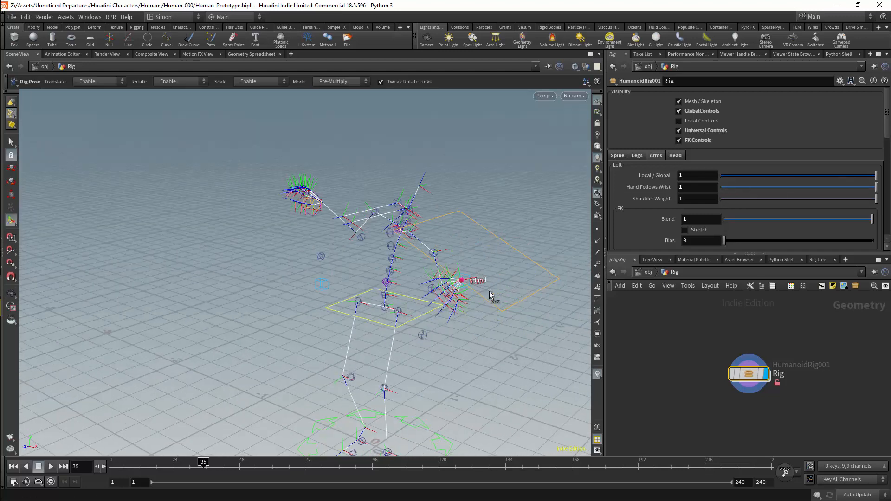
click(460, 280)
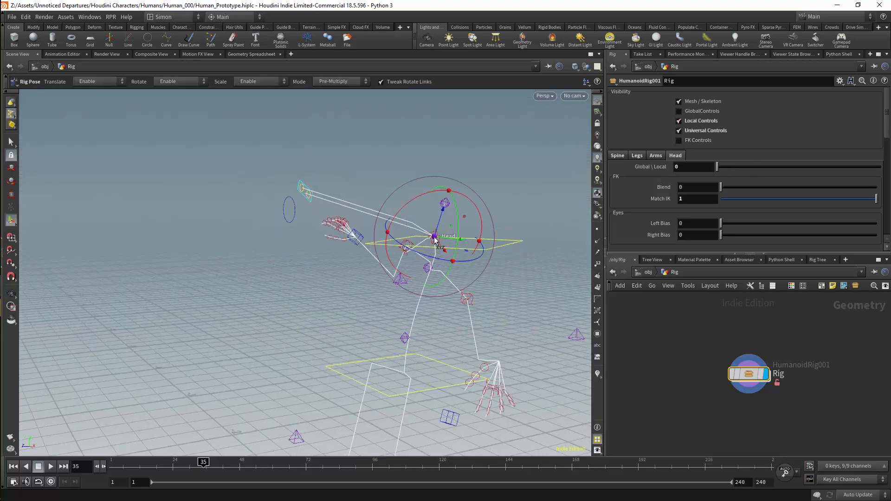
Select the head control on the Head tab to rotate it
click(679, 139)
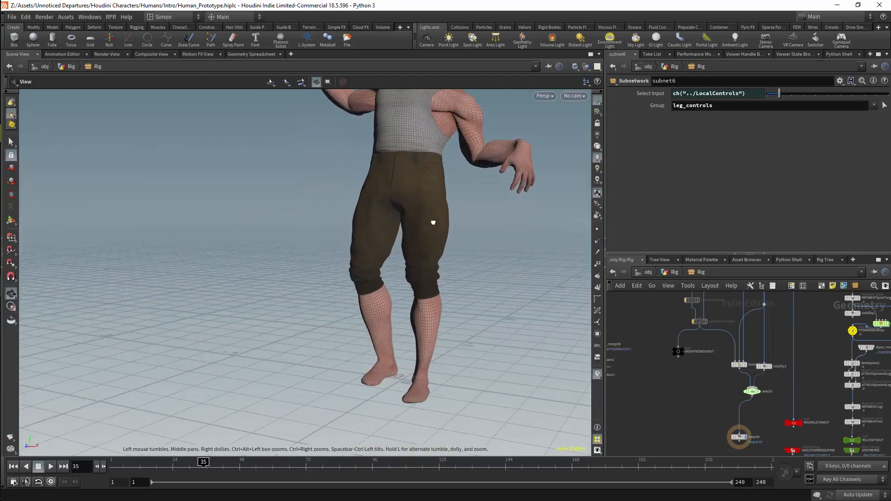
Orbit around the skinned character wearing a shirt and trousers
drag(432, 222, 486, 253)
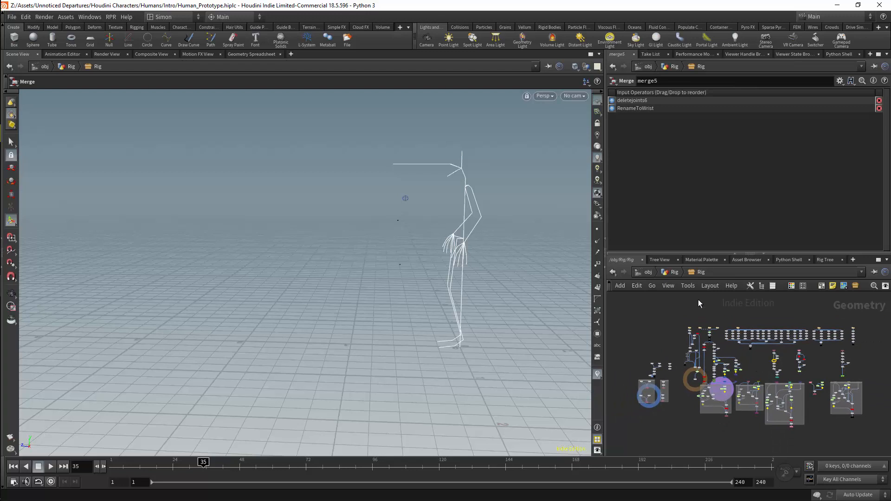
mouse_move(709, 458)
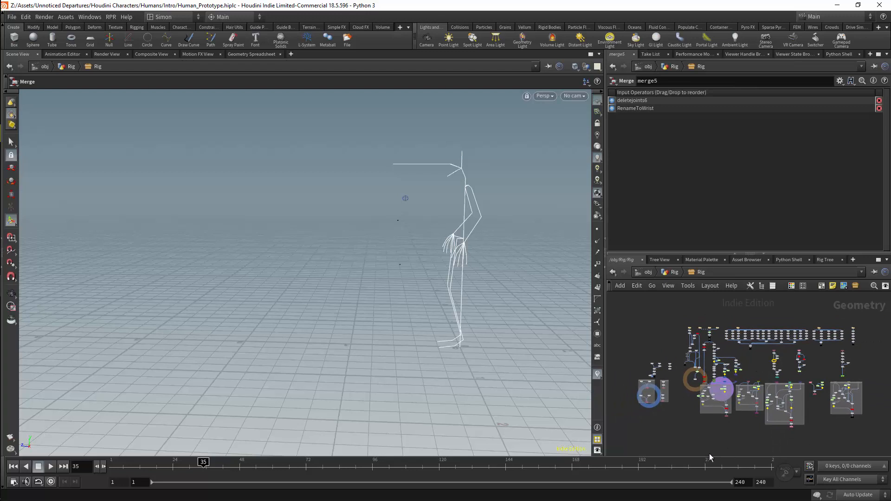